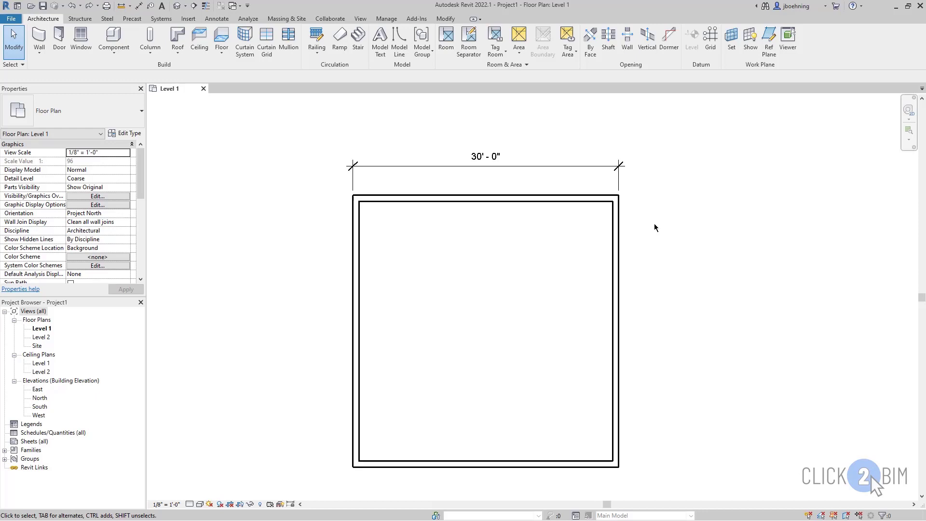
Step: Inspect the 30'-0" dimension's text settings and close them unchanged
left_click(620, 170)
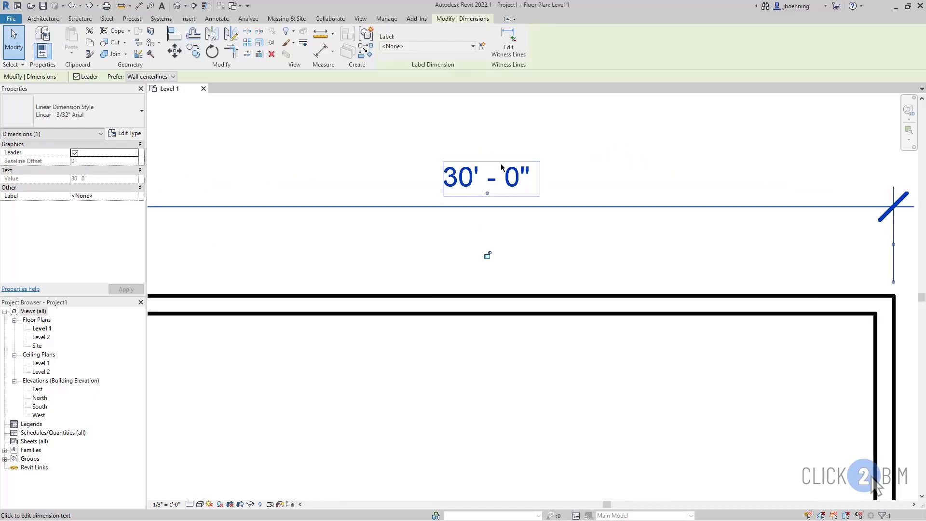
double_click(491, 177)
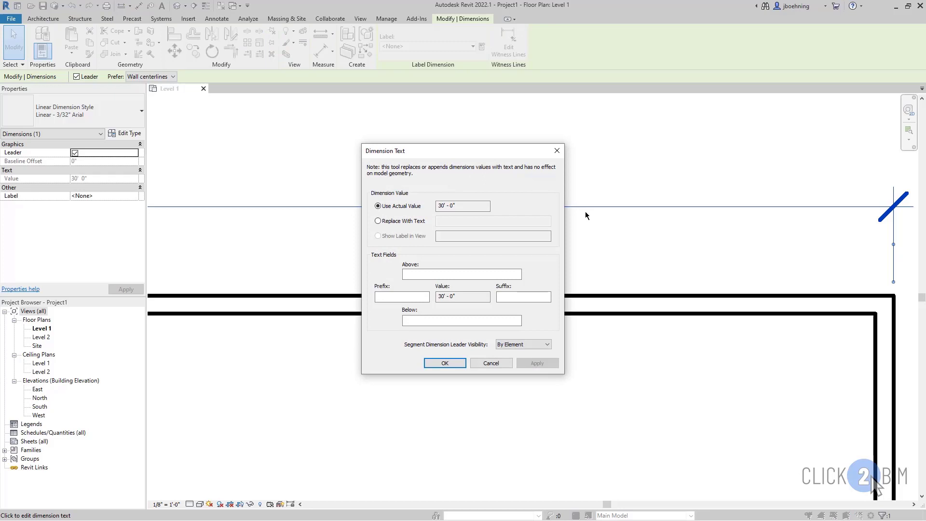
mouse_move(611, 233)
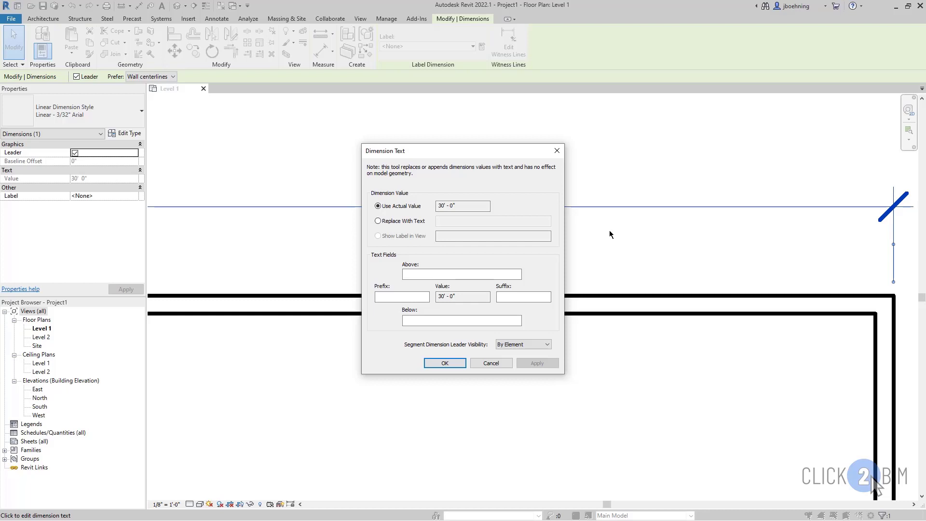
left_click(444, 362)
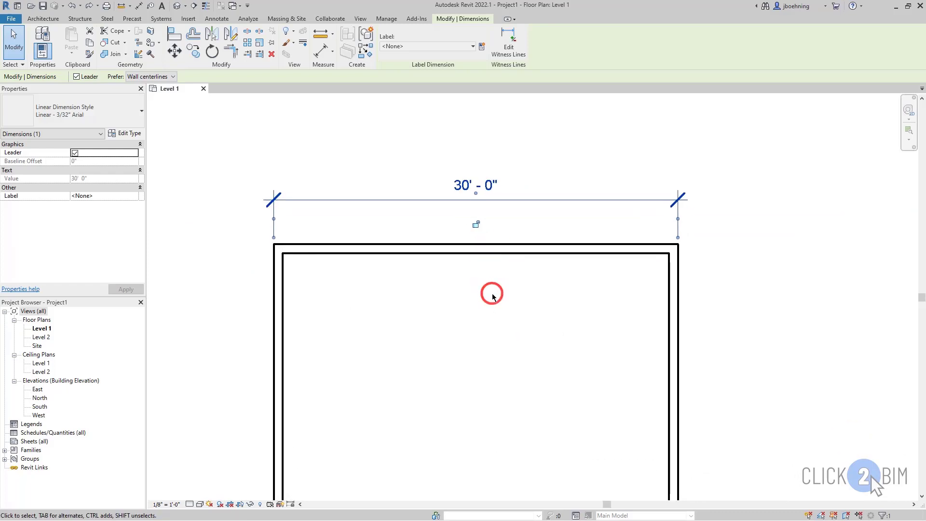
left_click(668, 275)
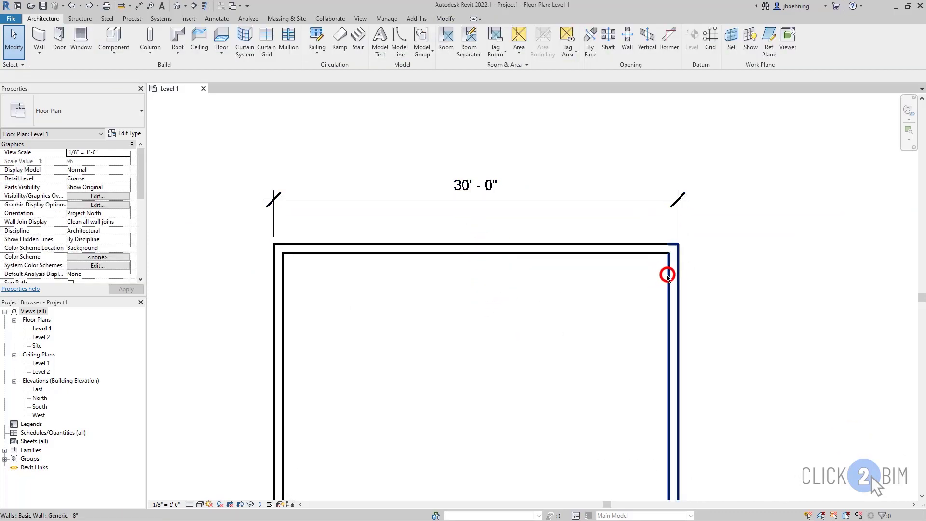
Step: Select the right wall and set its temporary dimension to 35'-0"
left_click(667, 275)
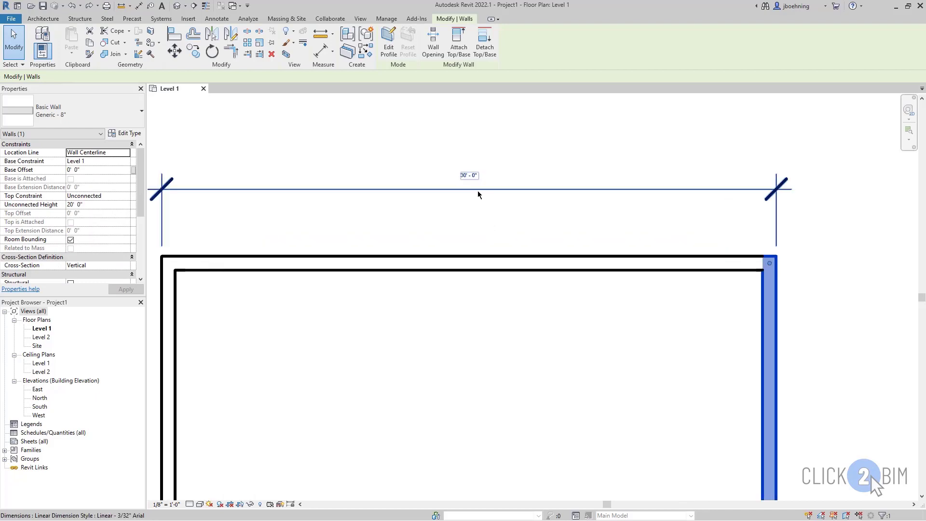
mouse_move(477, 180)
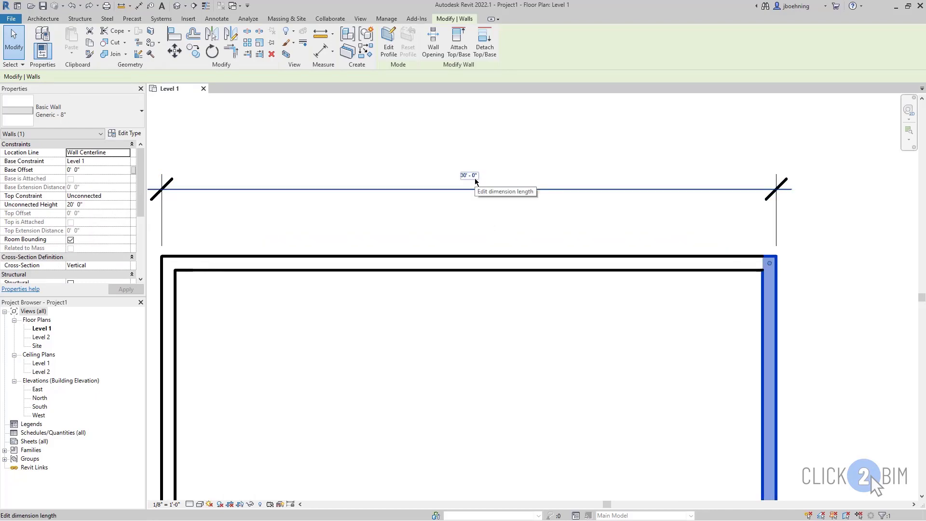
left_click(469, 175)
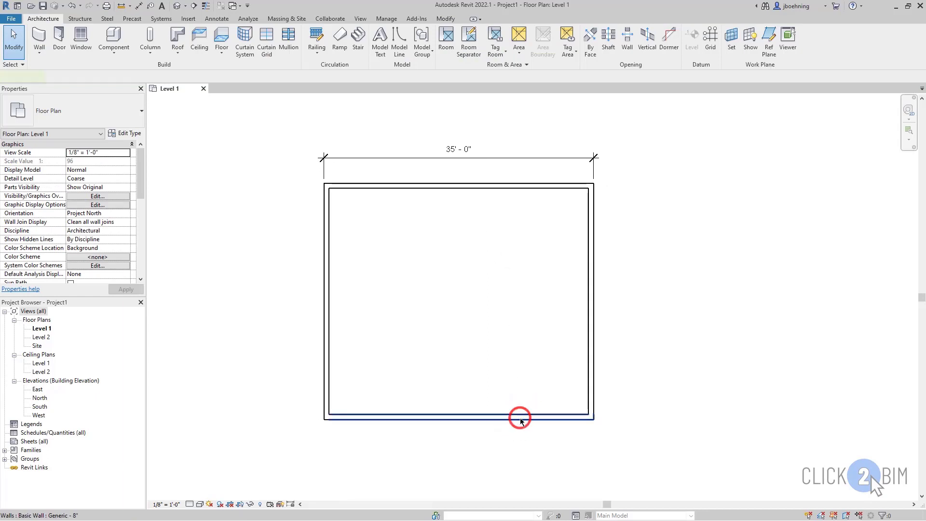
Step: Select the bottom wall and enter a smaller side dimension to move it up
left_click(519, 417)
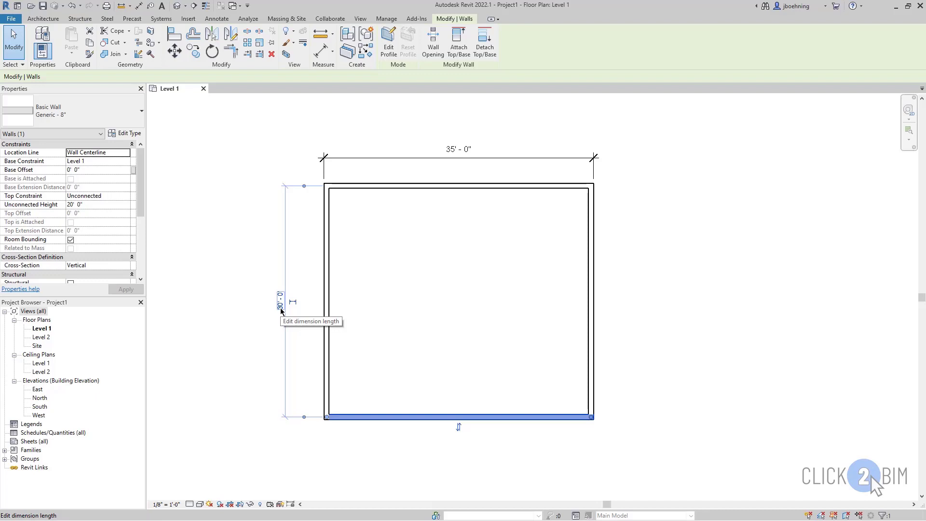
left_click(280, 302)
type("25")
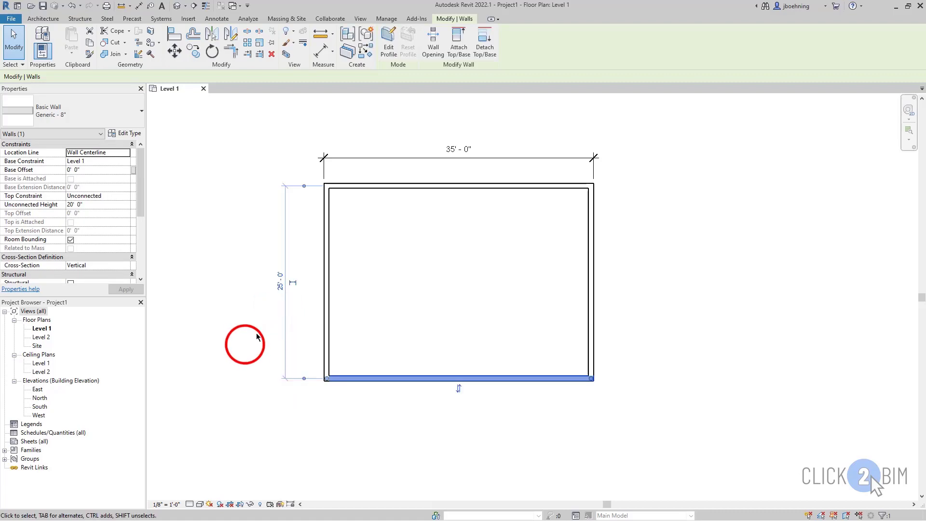
left_click(246, 348)
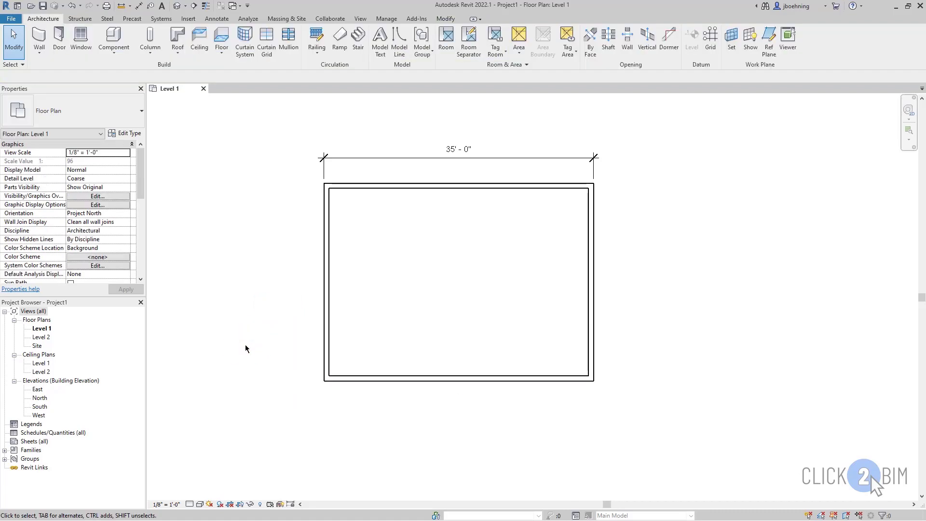